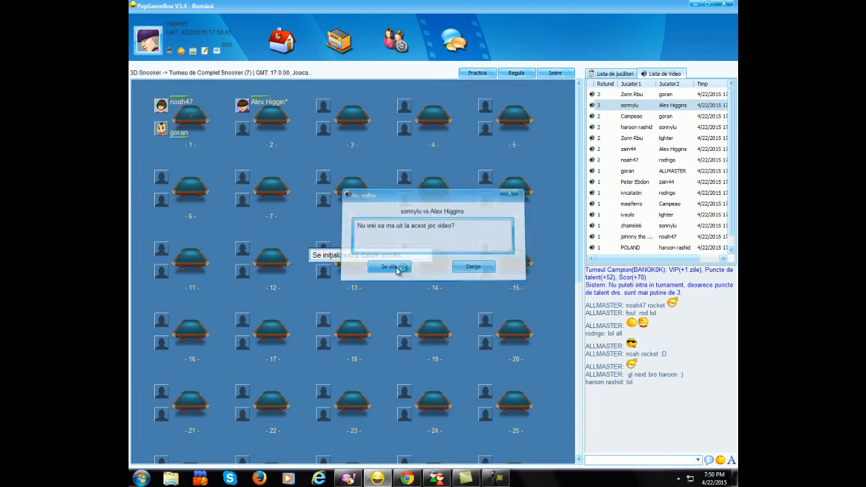
Confirm watching the recorded Complet Snooker match and let the 3D replay run through the break-off
click(390, 266)
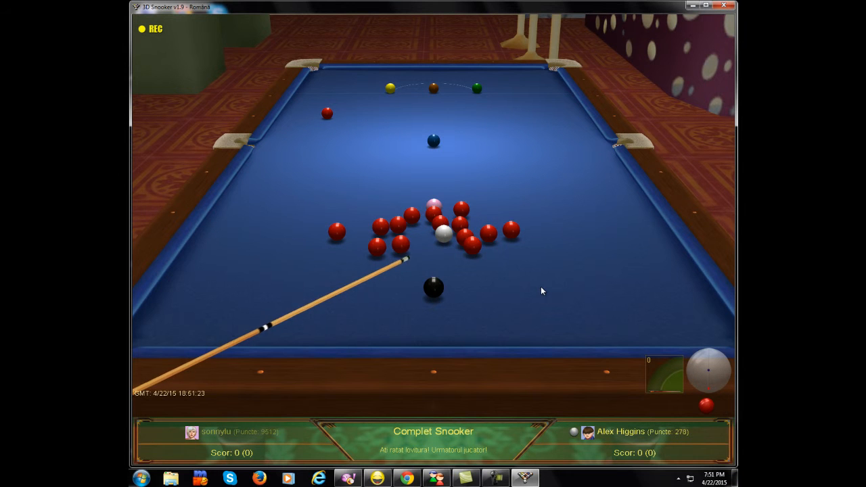
click(440, 241)
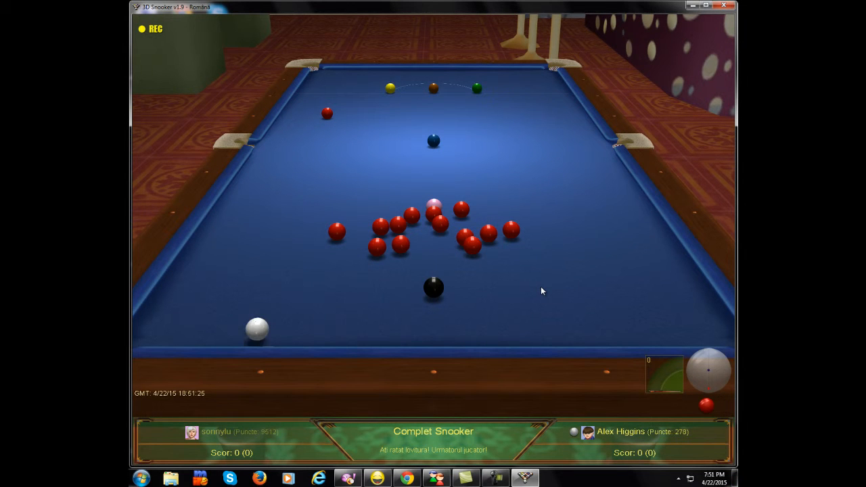